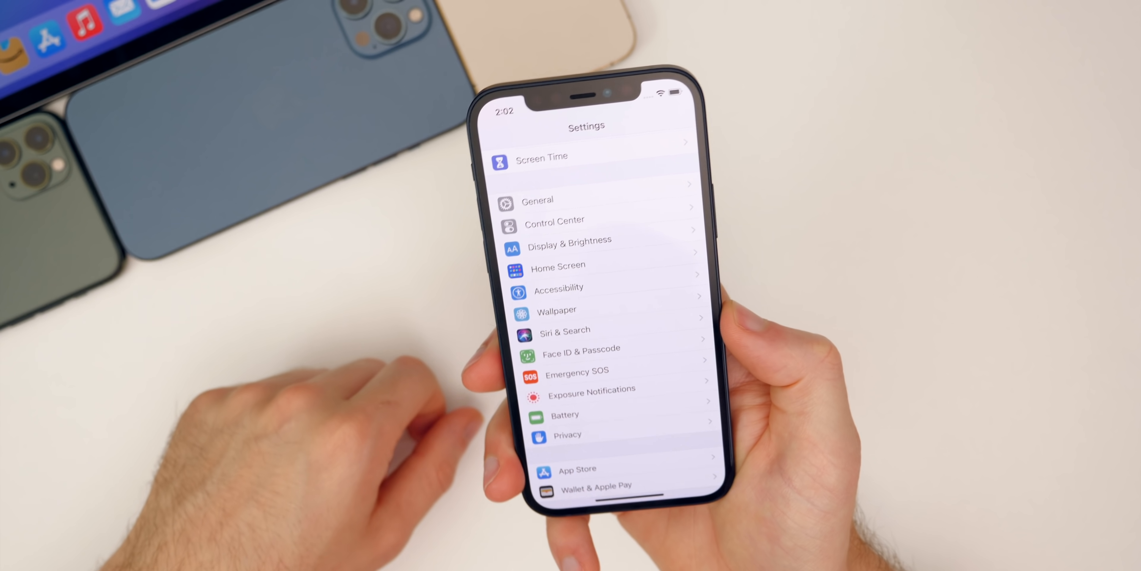
- Go into Siri & Search and scroll toward the Siri Voice entry
left_click(564, 330)
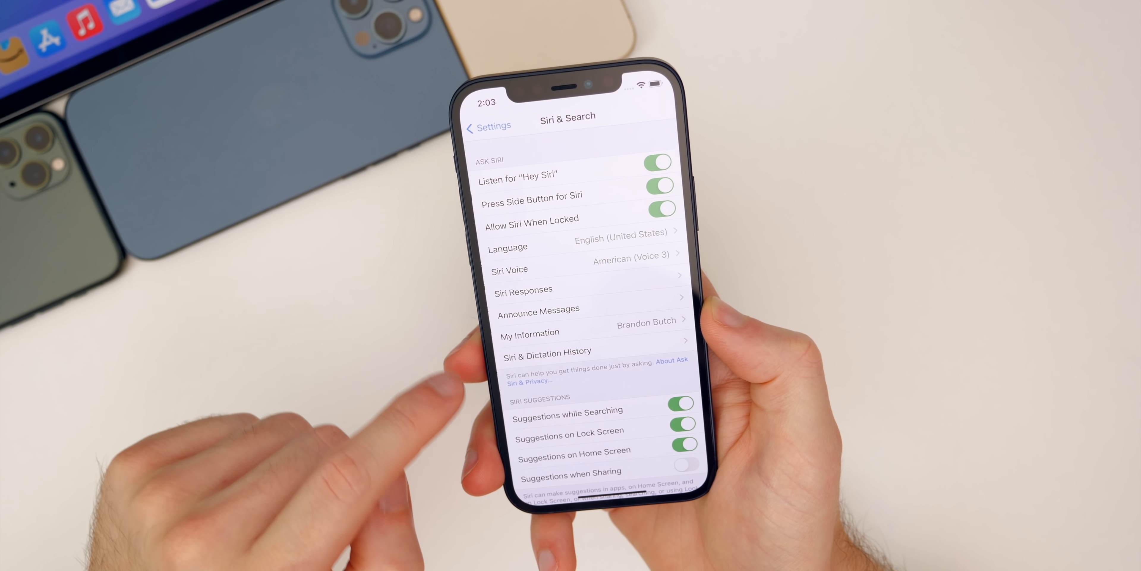
scroll("up", 3)
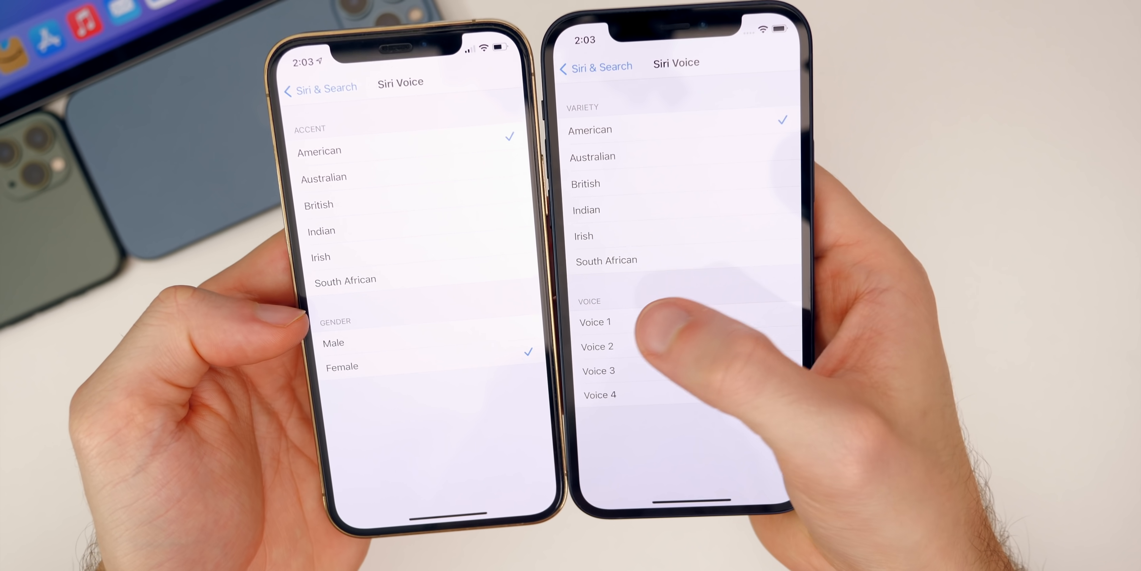
- Show the Siri Voice page listing accent varieties and Voice 1 through Voice 4
left_click(599, 370)
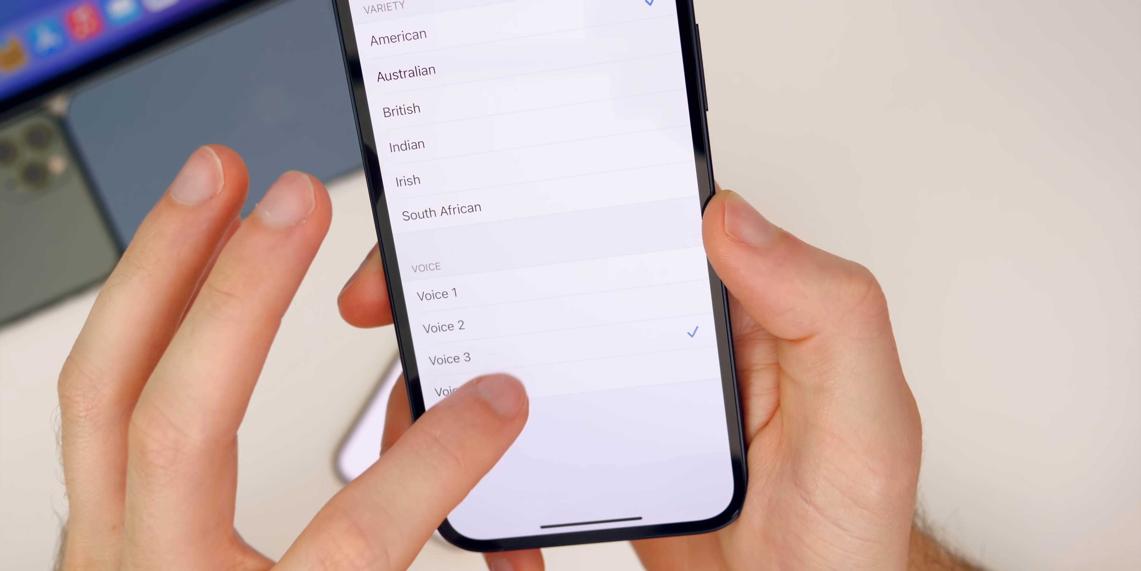
- Select Siri Voice 3, then sample another of the new American voices
left_click(451, 358)
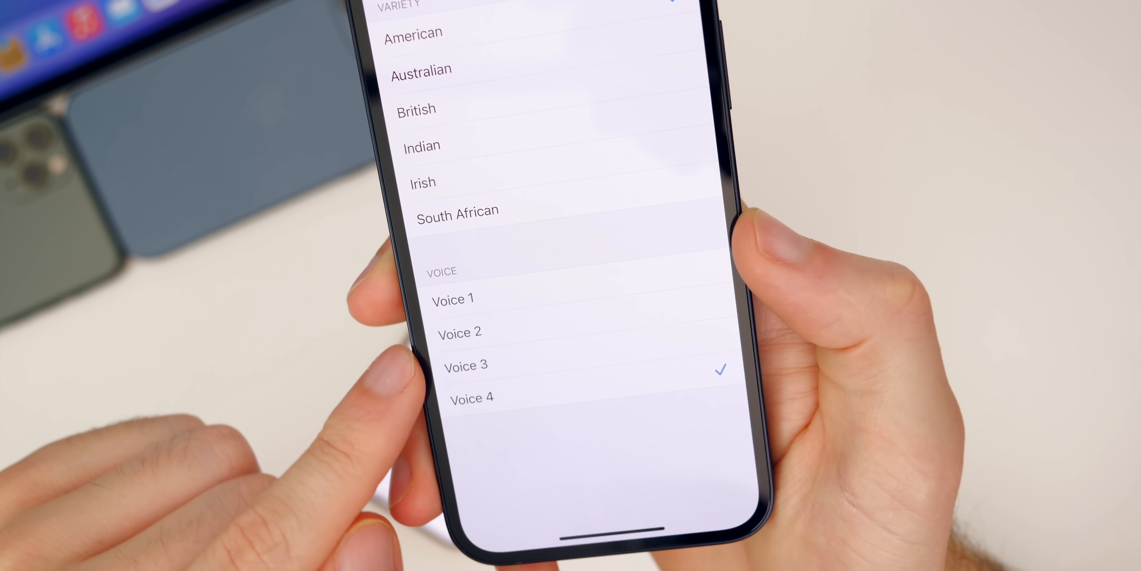
scroll("up", 3)
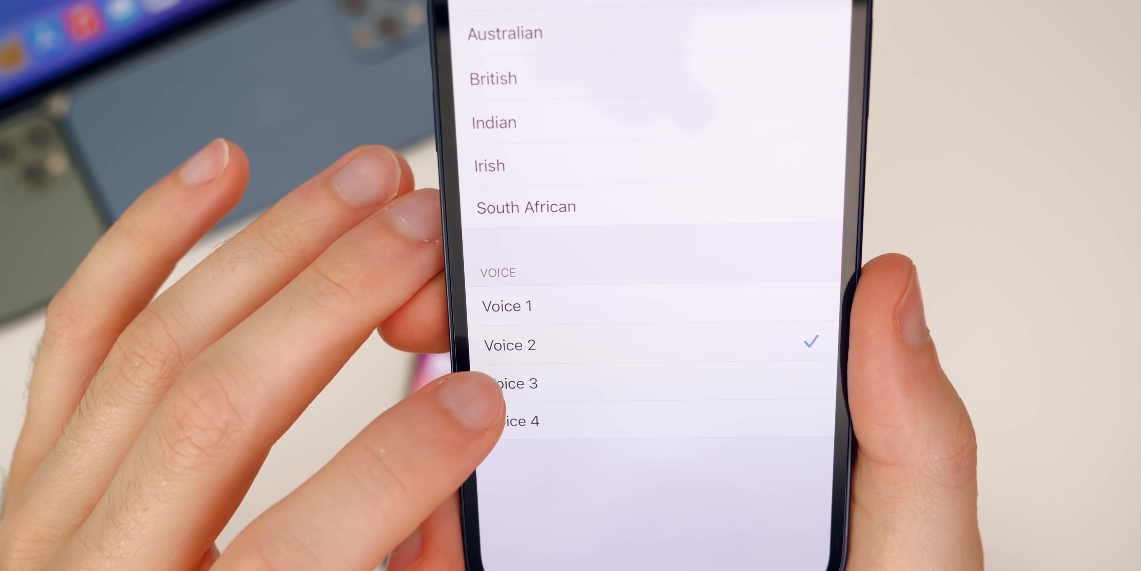
left_click(507, 384)
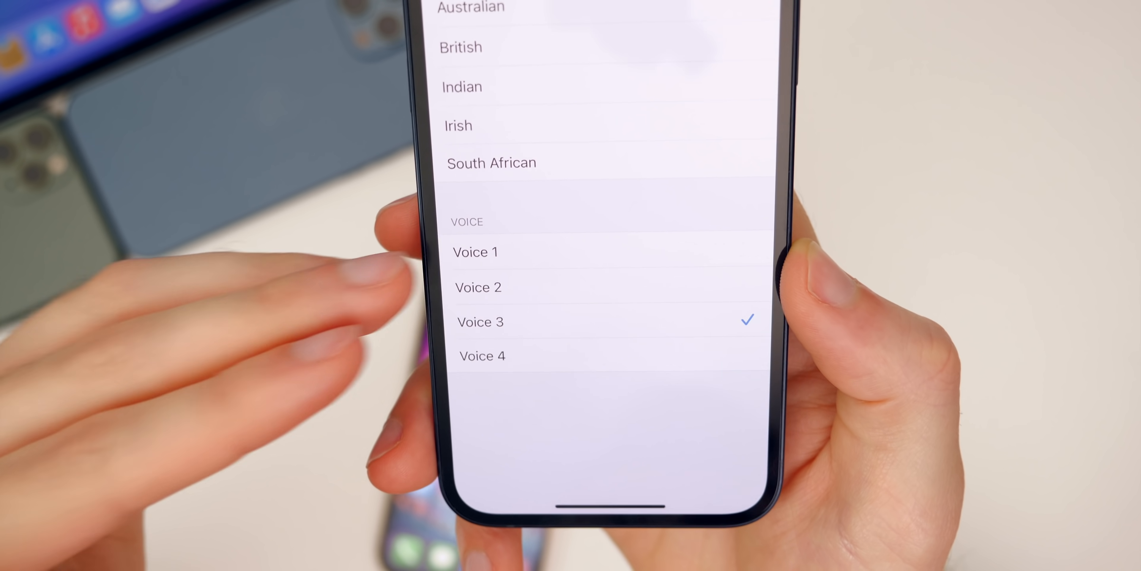
scroll("up", 3)
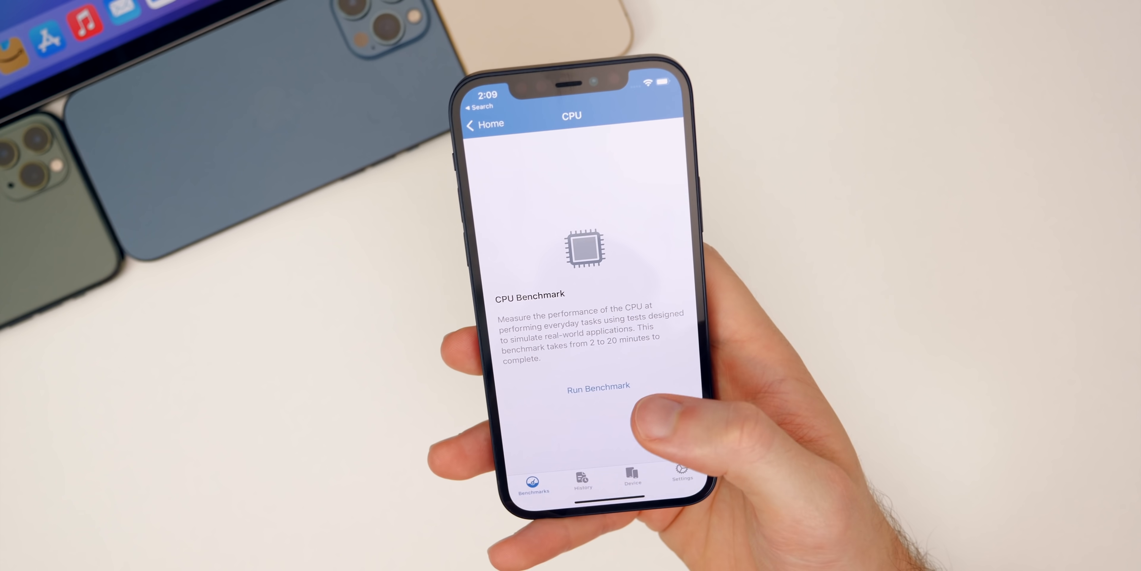
- Start the Geekbench 5 CPU benchmark run
left_click(599, 385)
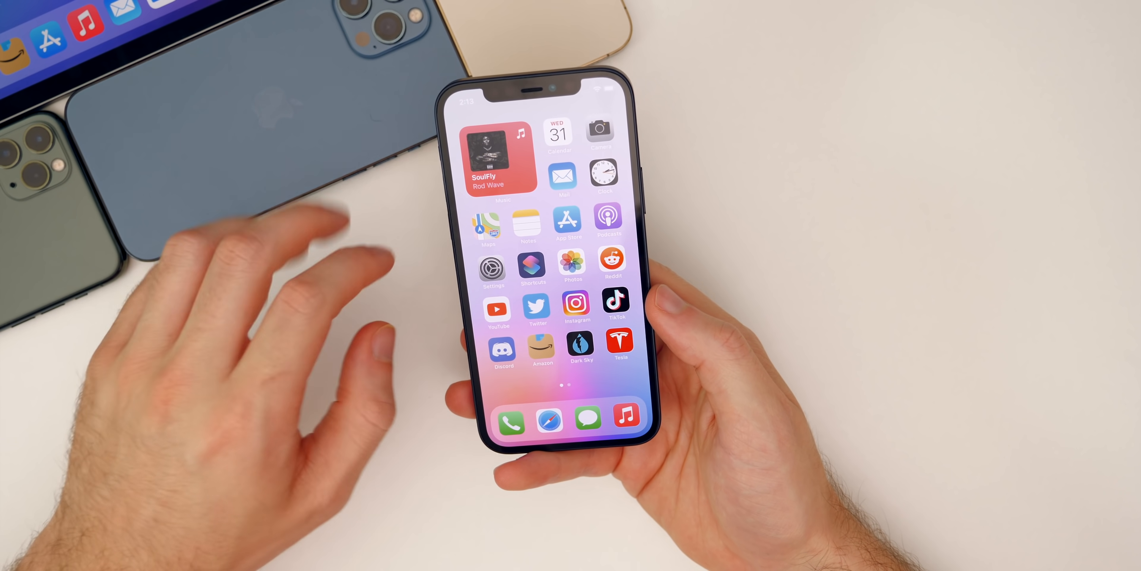
- In Calendar's month view, swipe past March 31 to reveal the full April grid
left_click(558, 135)
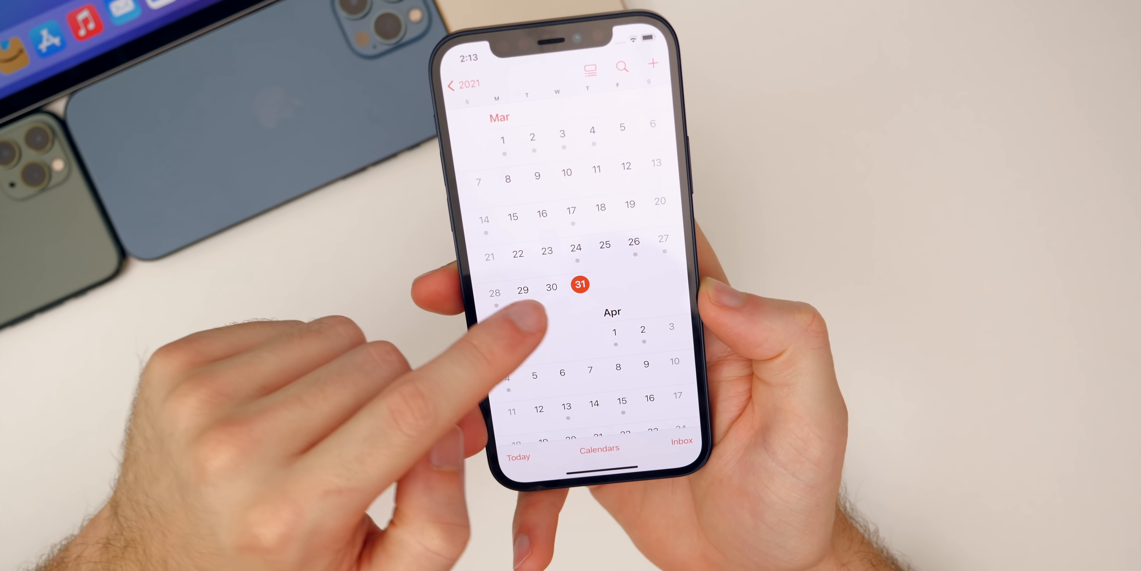
scroll("up", 3)
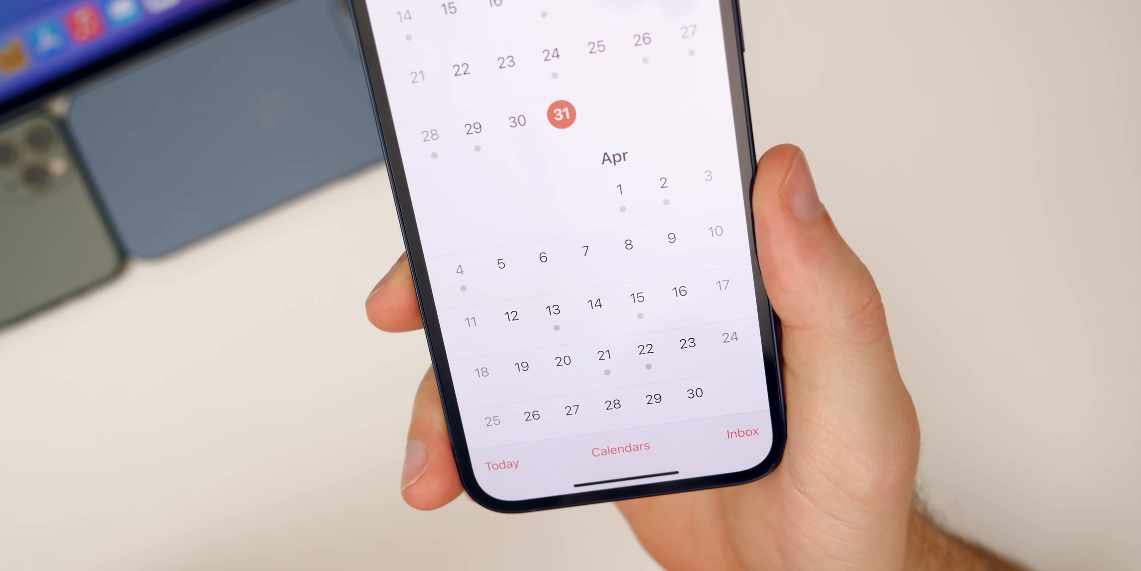
scroll("up", 3)
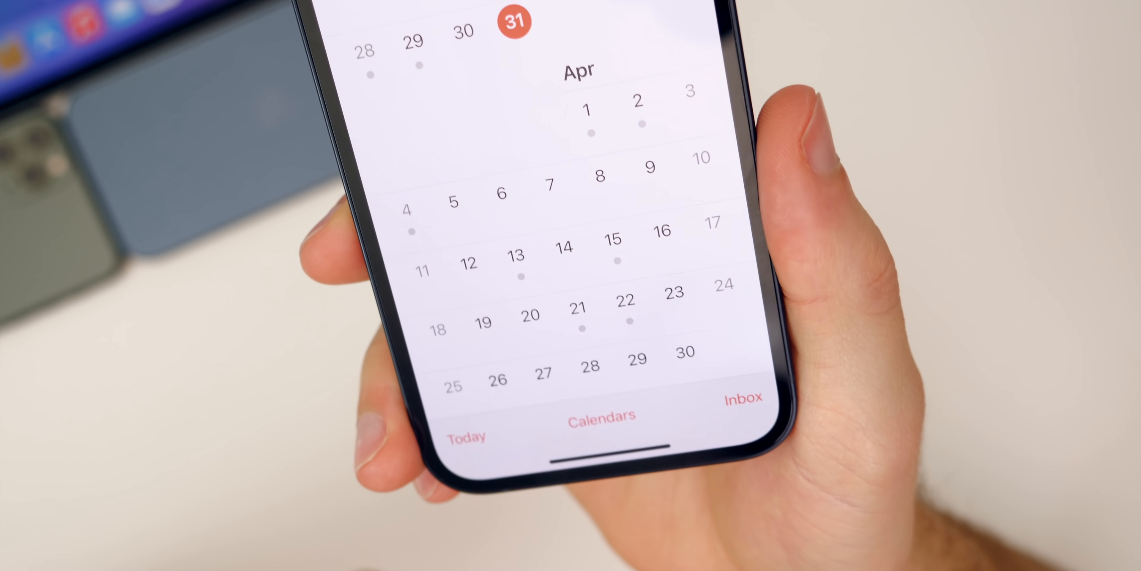